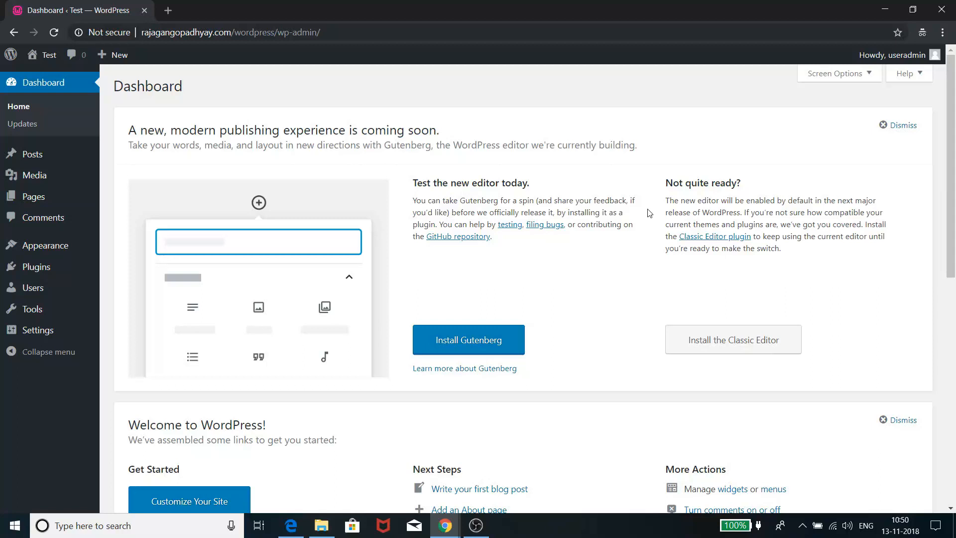
{"action": "mouse_move", "coordinate": [21, 78]}
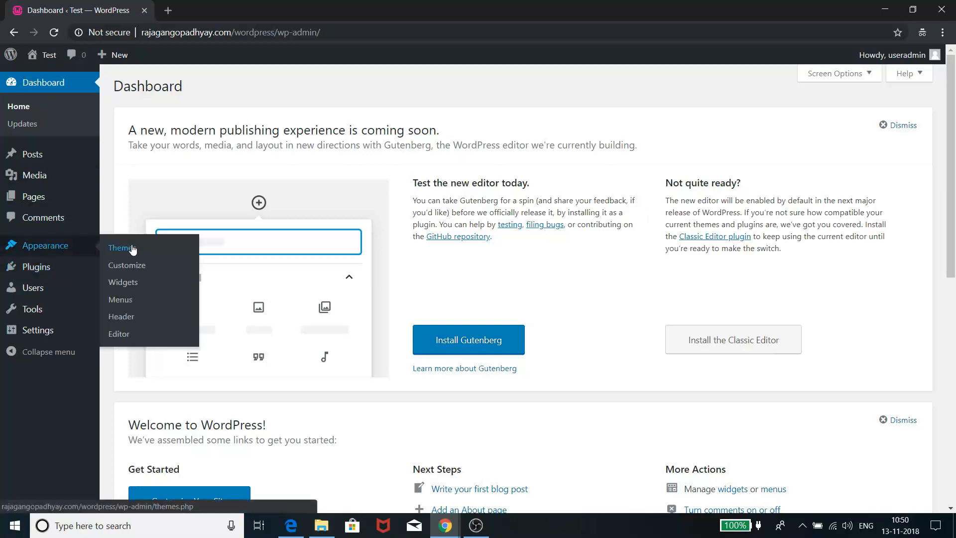
Step: Open the Appearance > Themes page listing the installed themes
{"action": "left_click", "coordinate": [123, 247]}
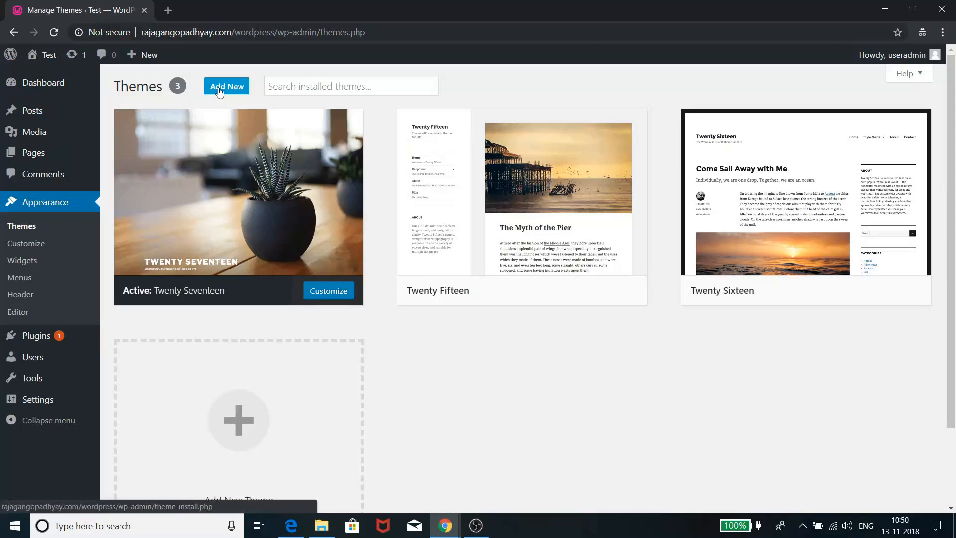
Step: Search the theme directory for 'astra' and install the Astra theme
{"action": "left_click", "coordinate": [226, 86]}
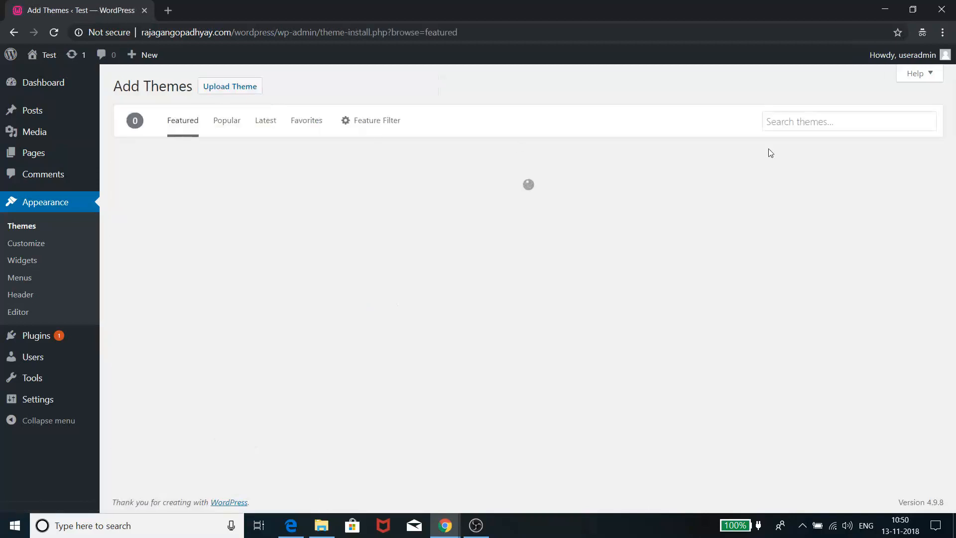
{"action": "left_click", "coordinate": [848, 121]}
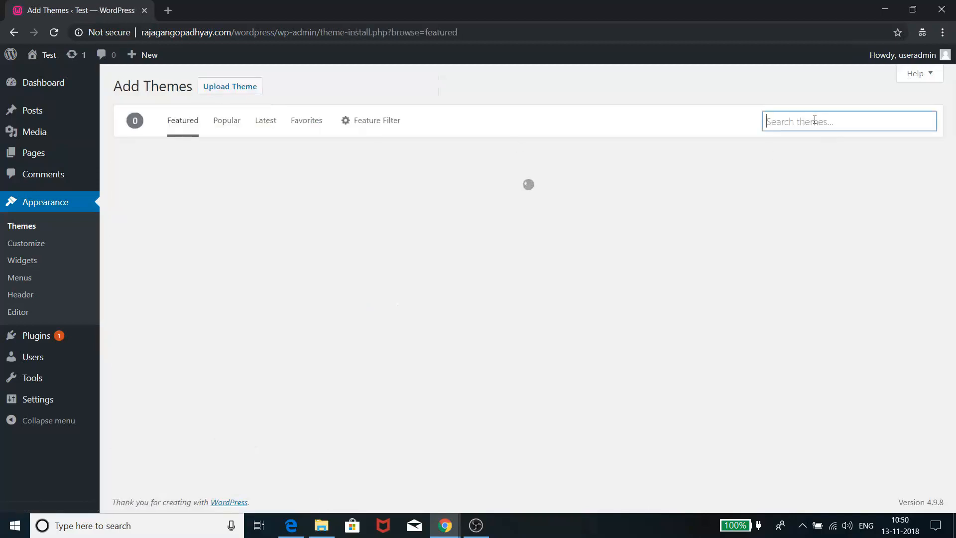
{"action": "type", "text": "astra"}
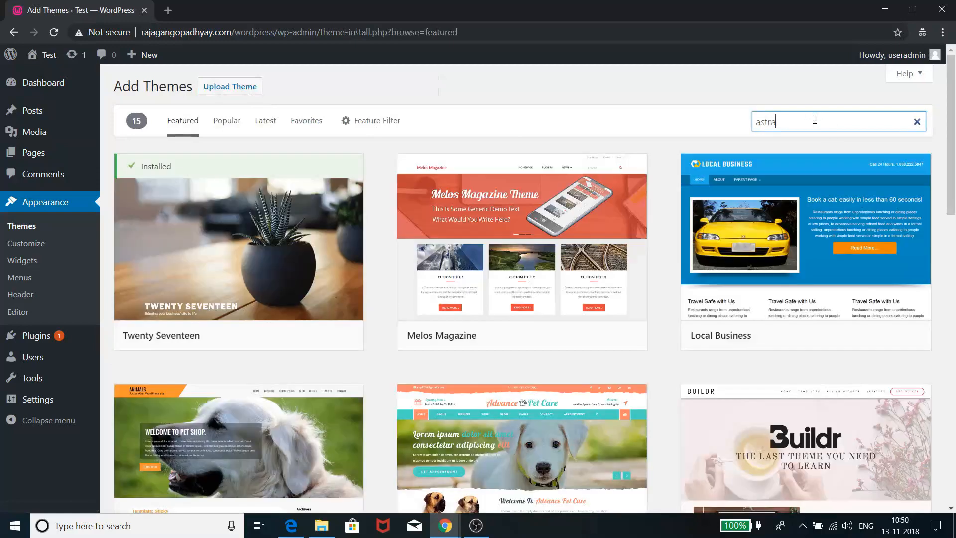
{"action": "key", "text": "Return"}
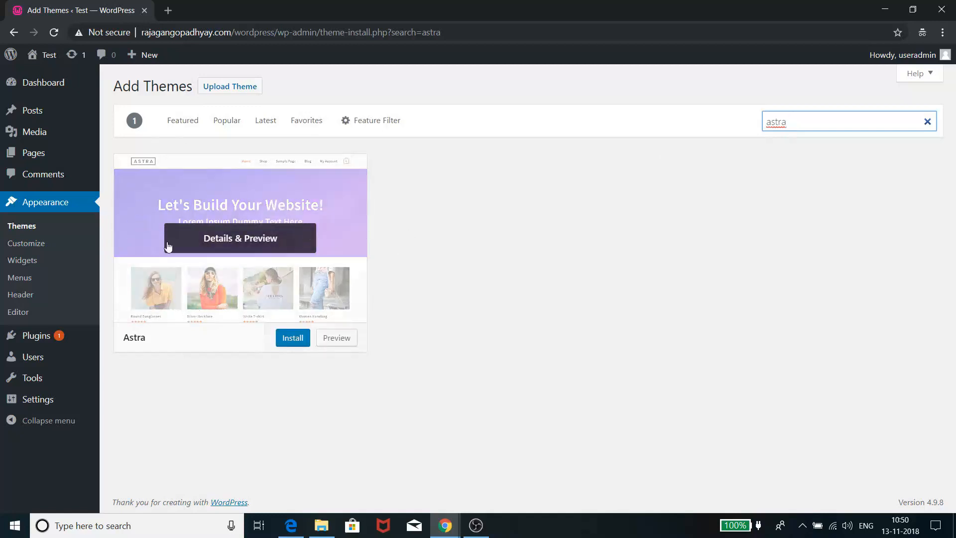
{"action": "mouse_move", "coordinate": [267, 231]}
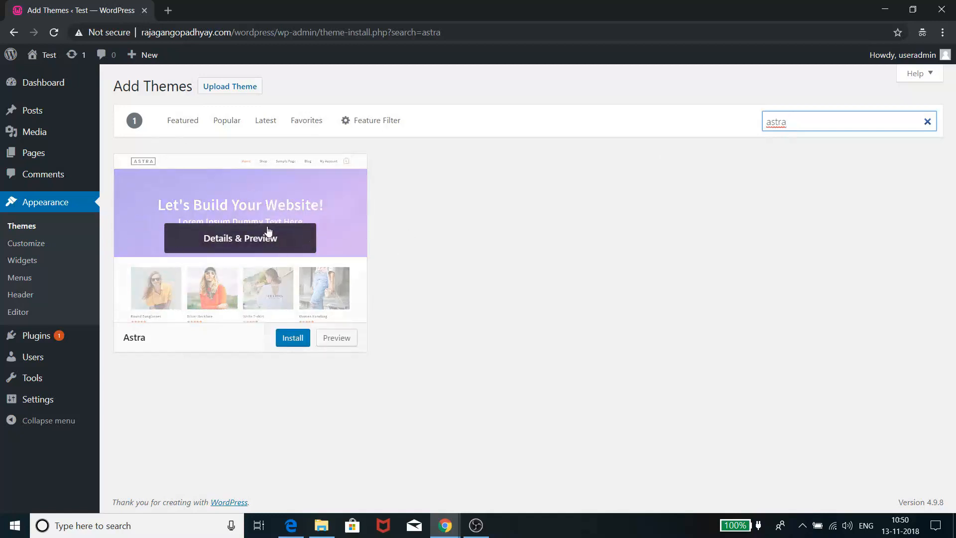
{"action": "left_click", "coordinate": [293, 337]}
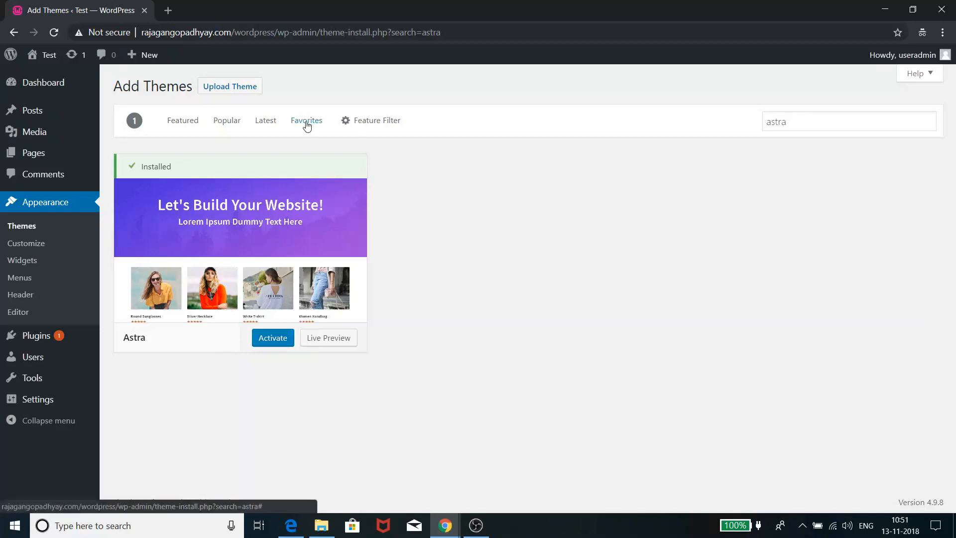
{"action": "mouse_move", "coordinate": [364, 242]}
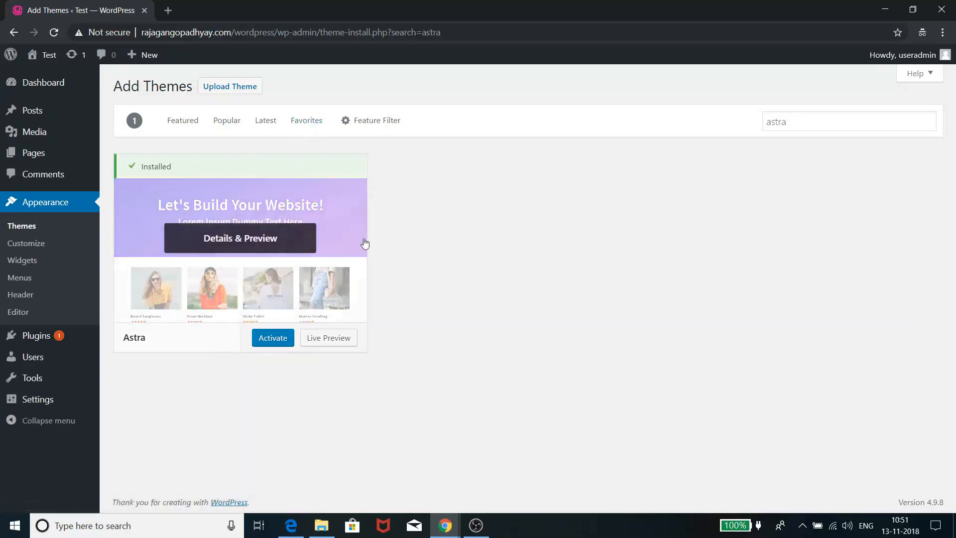
Step: Activate the installed Astra theme from its theme card
{"action": "left_click", "coordinate": [273, 338]}
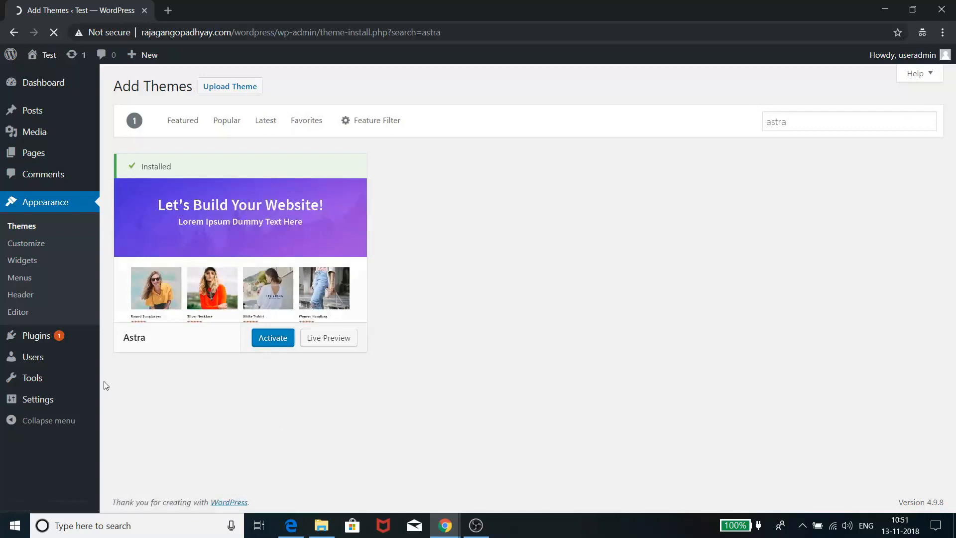
{"action": "left_click", "coordinate": [273, 337]}
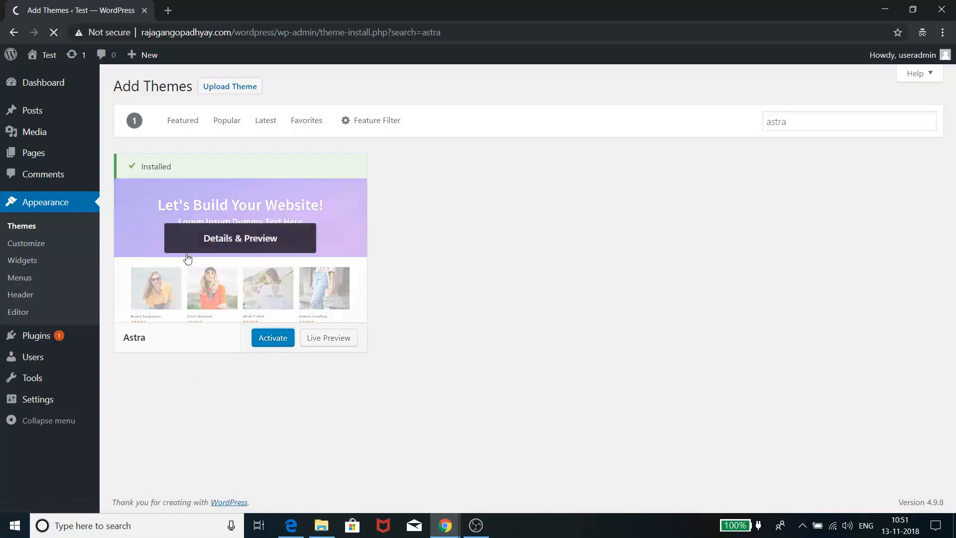
{"action": "left_click", "coordinate": [272, 338]}
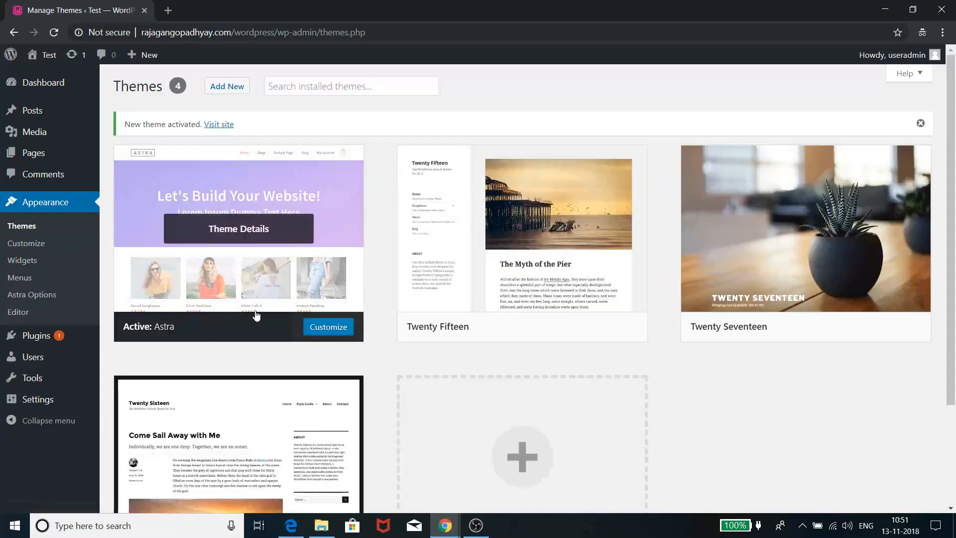
{"action": "mouse_move", "coordinate": [32, 294]}
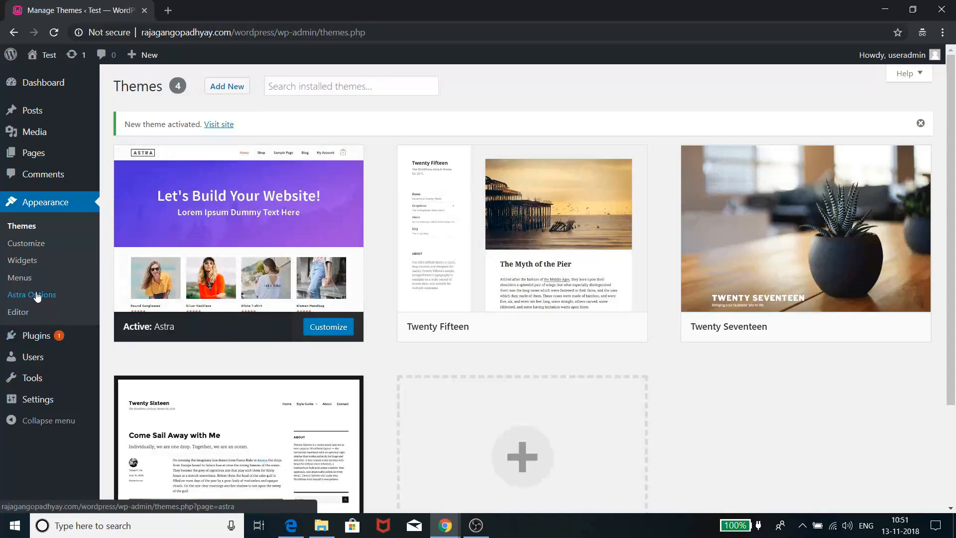
{"action": "mouse_move", "coordinate": [41, 208]}
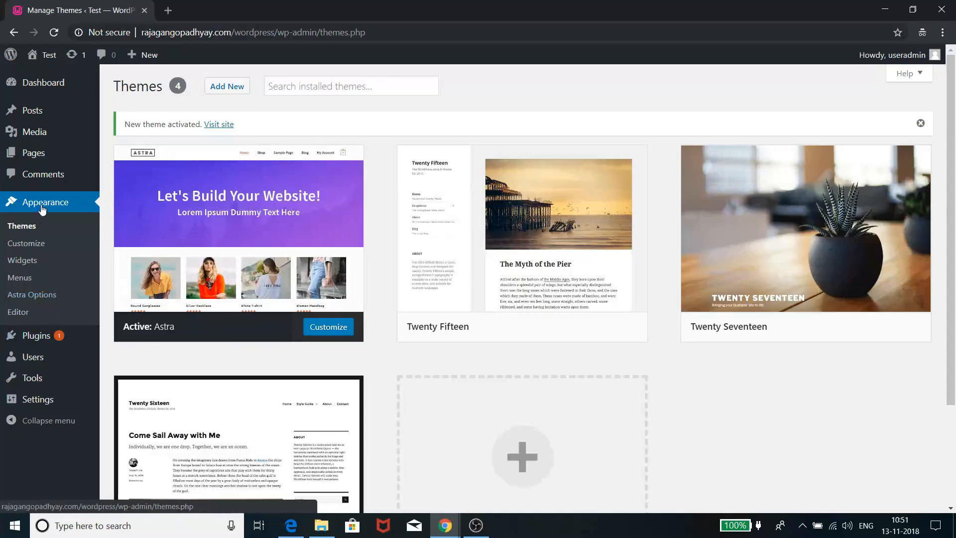
Step: On the Astra Options page, install the starter site importer plugin
{"action": "left_click", "coordinate": [32, 294]}
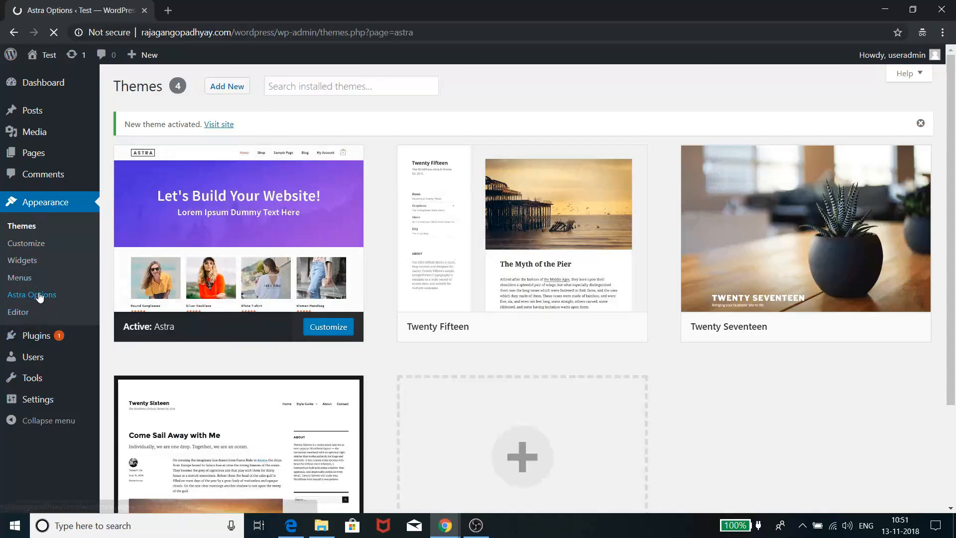
{"action": "left_click", "coordinate": [32, 294]}
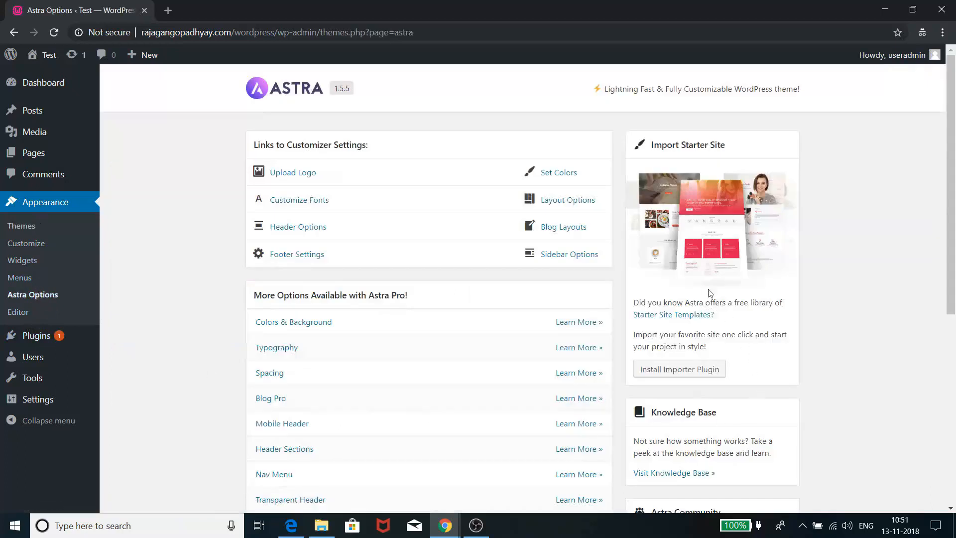
{"action": "mouse_move", "coordinate": [636, 168]}
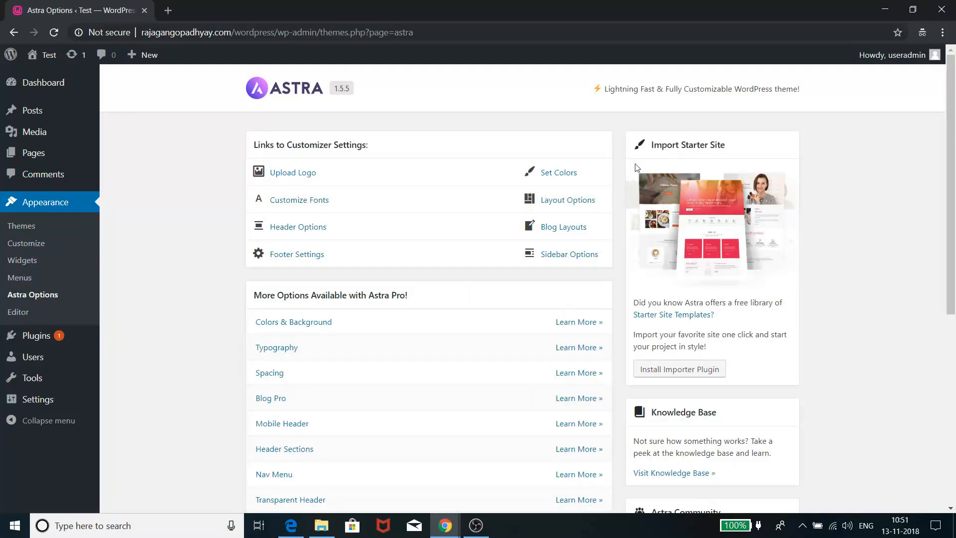
{"action": "mouse_move", "coordinate": [780, 283]}
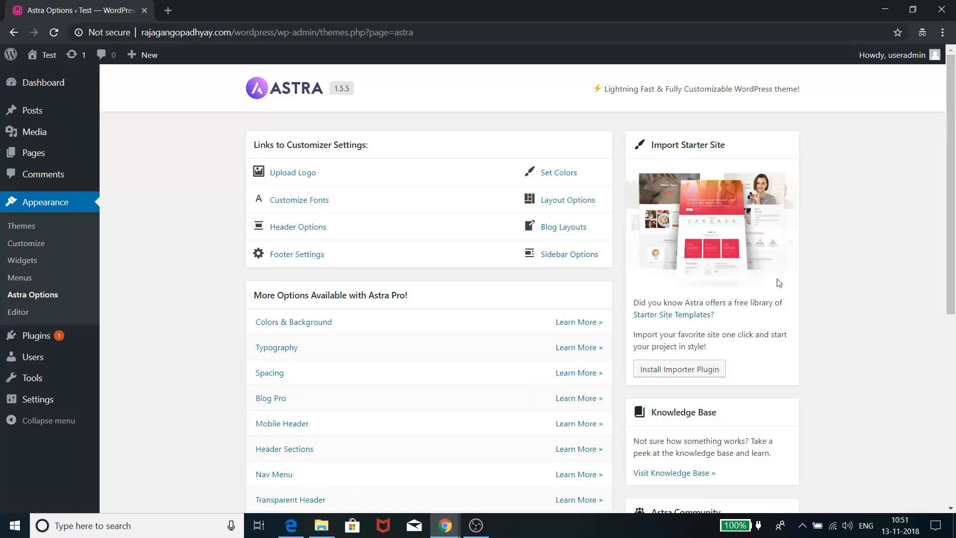
{"action": "mouse_move", "coordinate": [650, 376]}
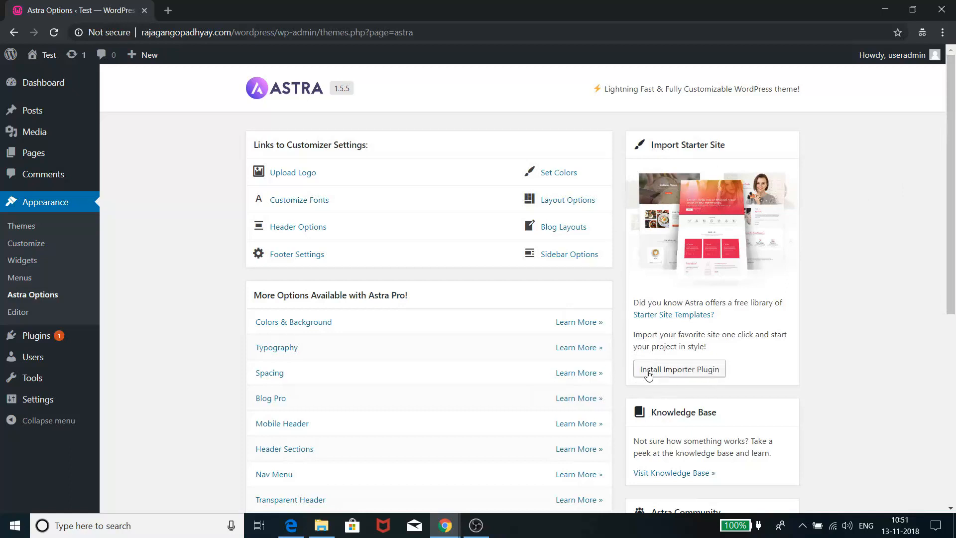
{"action": "mouse_move", "coordinate": [700, 377]}
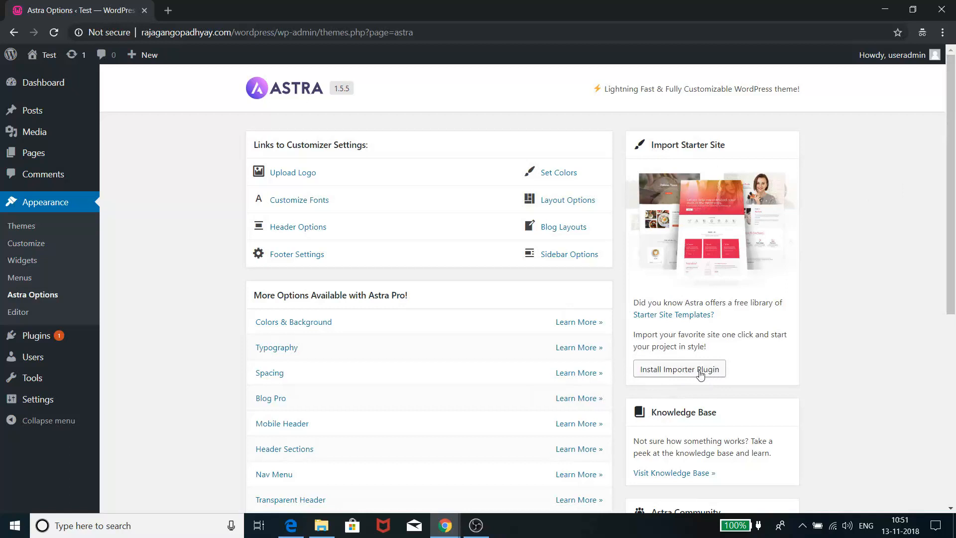
{"action": "left_click", "coordinate": [679, 369]}
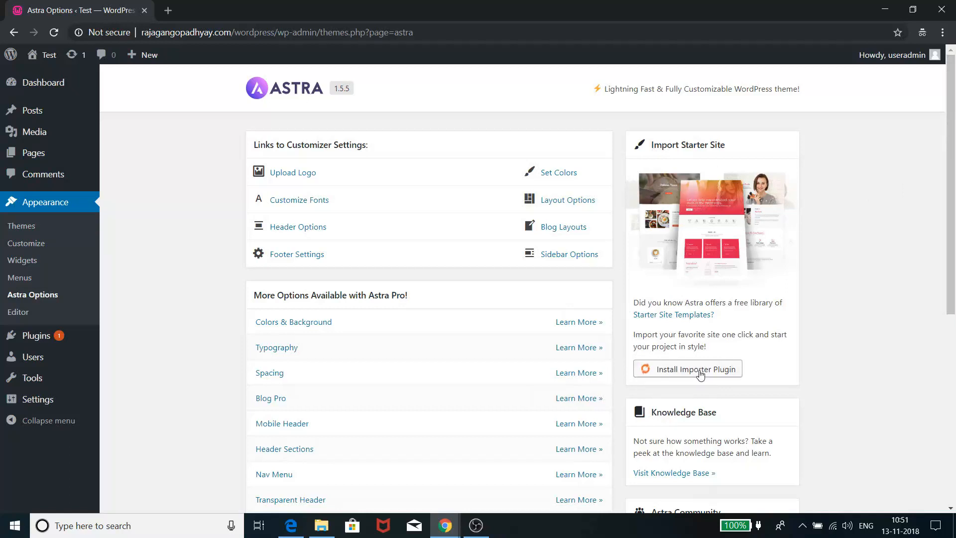
{"action": "mouse_move", "coordinate": [727, 275]}
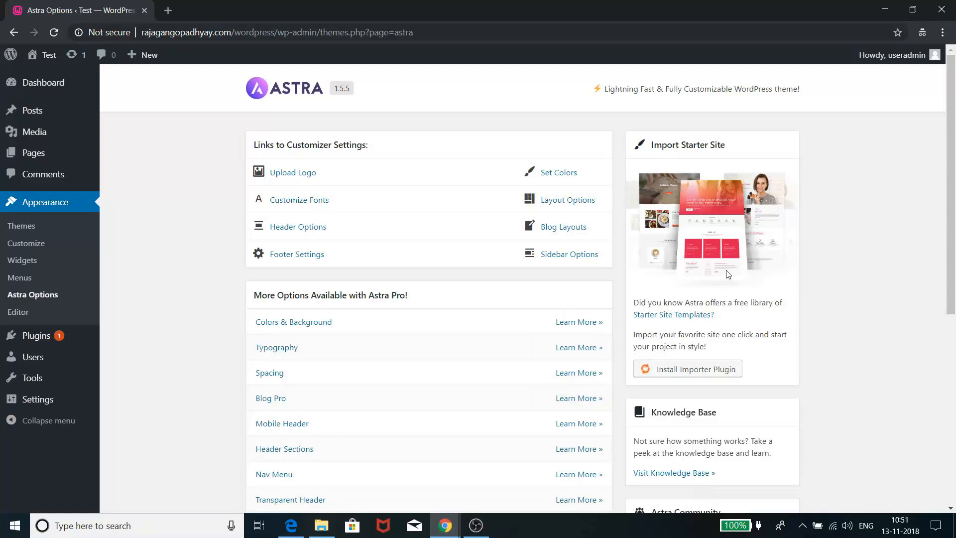
{"action": "mouse_move", "coordinate": [713, 290]}
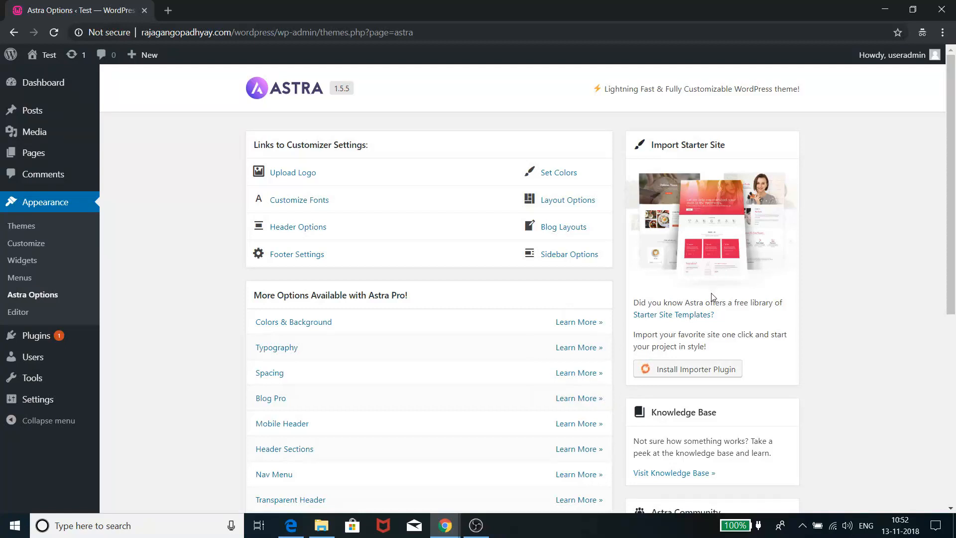
{"action": "left_click", "coordinate": [687, 369]}
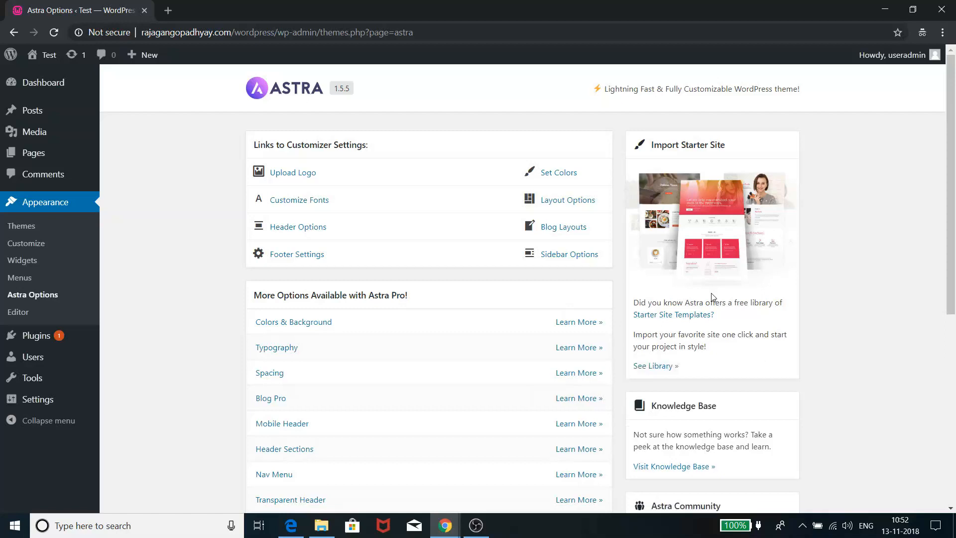
{"action": "mouse_move", "coordinate": [648, 156]}
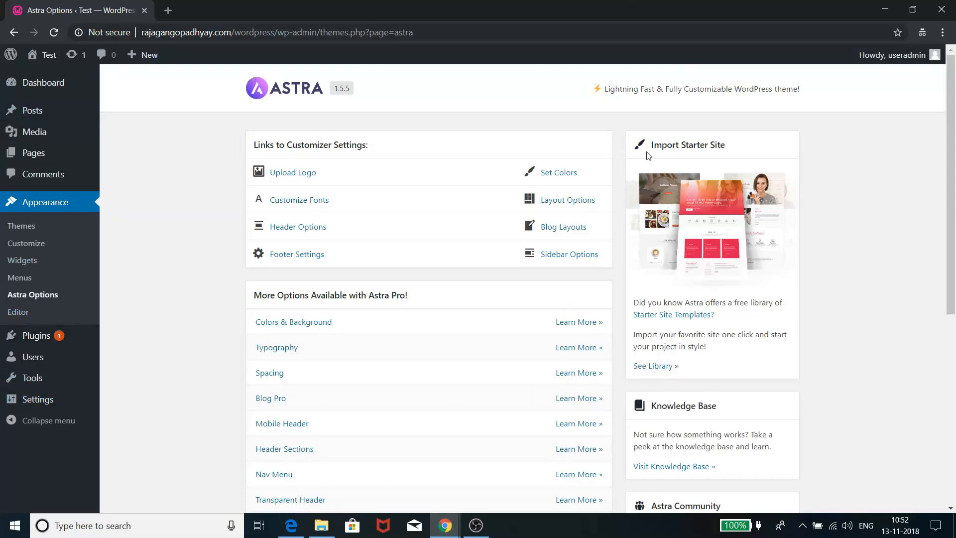
{"action": "mouse_move", "coordinate": [658, 381]}
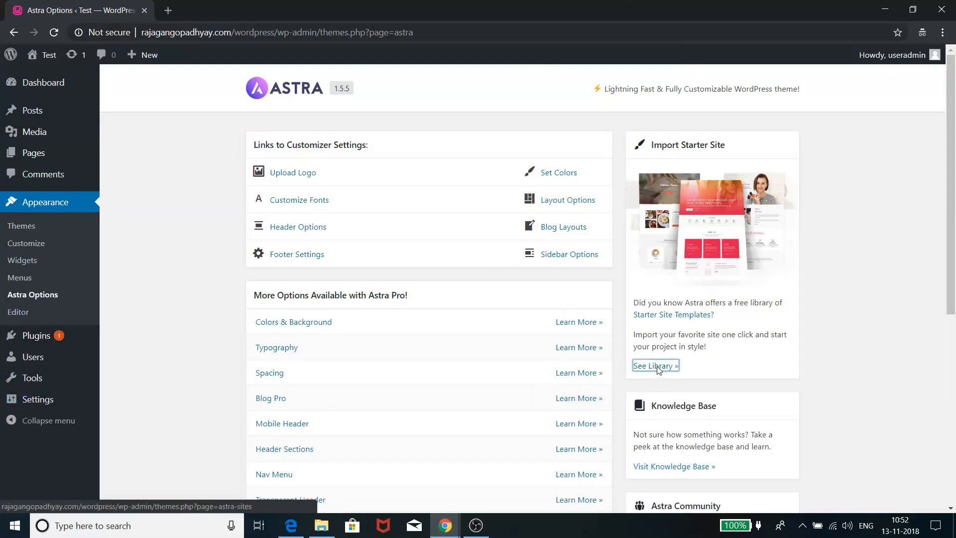
Step: Open the starter site library, filter to Elementor, and browse the templates
{"action": "left_click", "coordinate": [655, 365]}
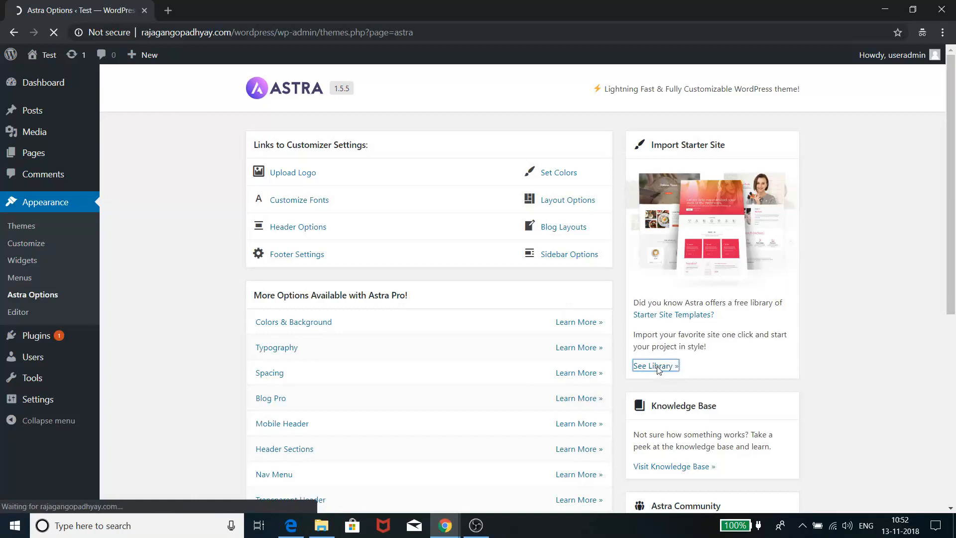
{"action": "left_click", "coordinate": [655, 365]}
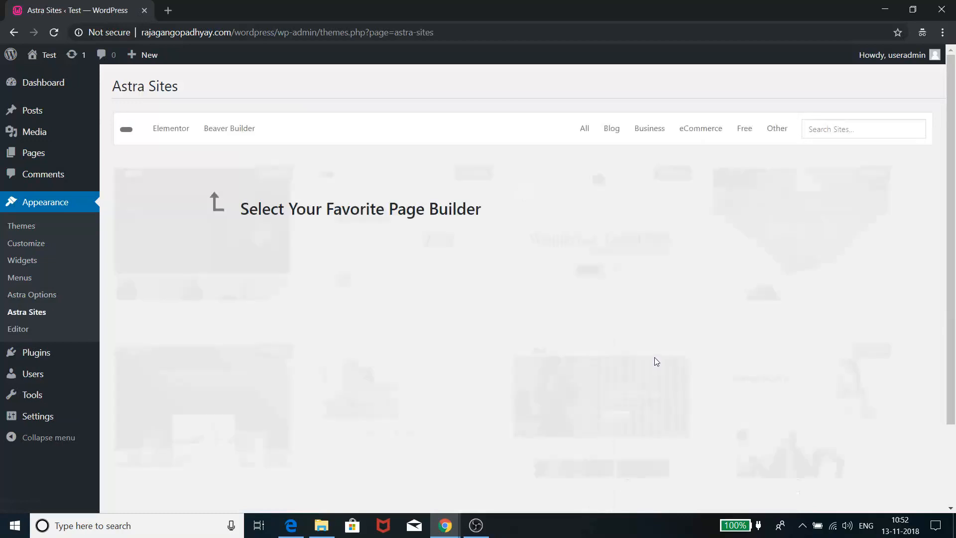
{"action": "mouse_move", "coordinate": [217, 146]}
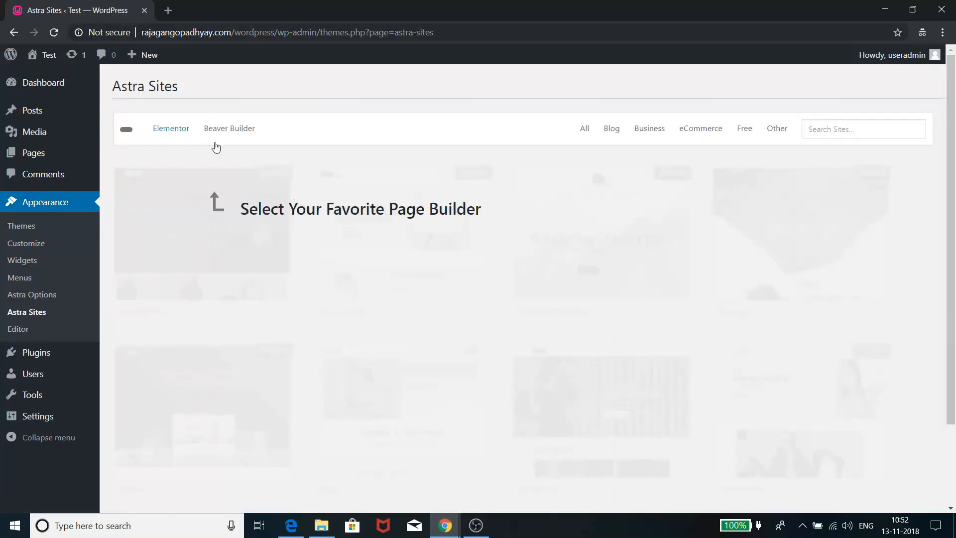
{"action": "mouse_move", "coordinate": [205, 164]}
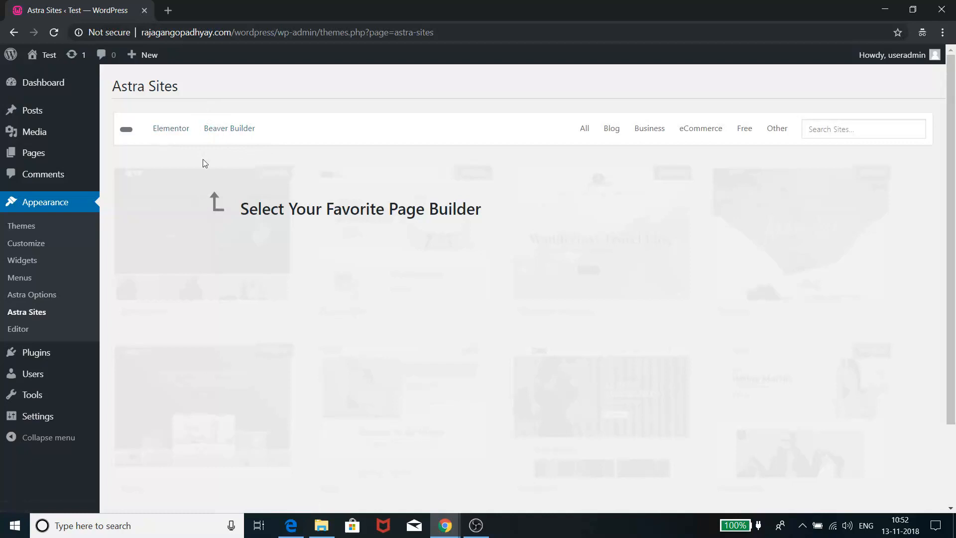
{"action": "mouse_move", "coordinate": [171, 128]}
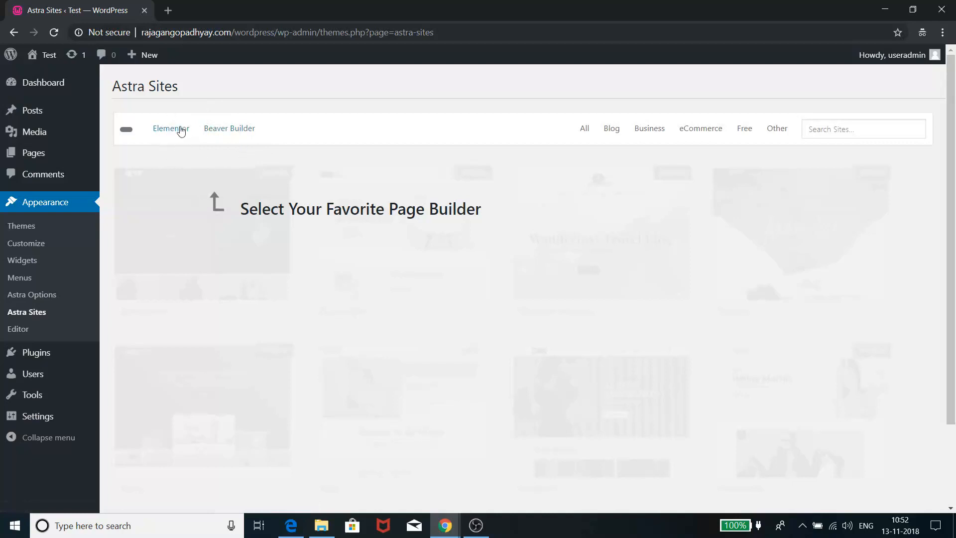
{"action": "left_click", "coordinate": [171, 128]}
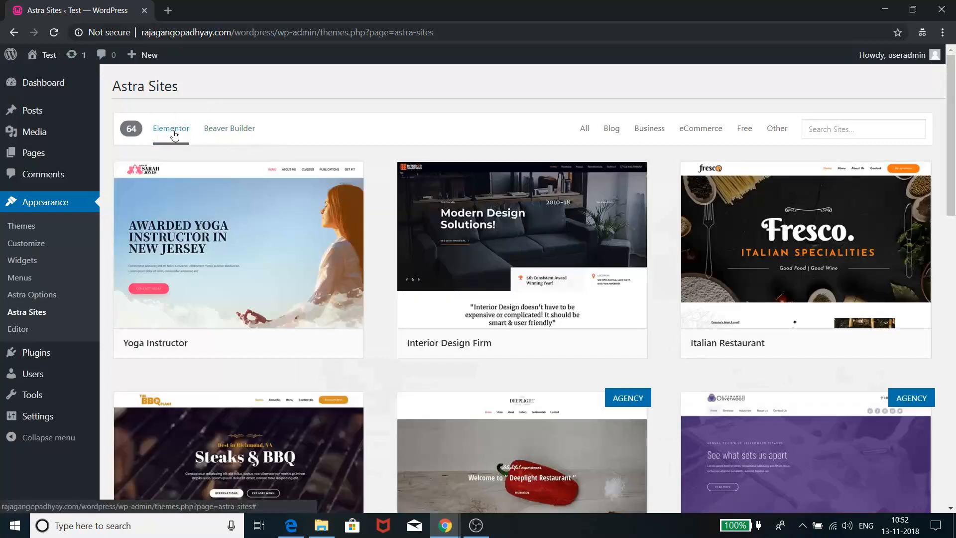
{"action": "scroll", "scroll_direction": "down", "scroll_amount": 3}
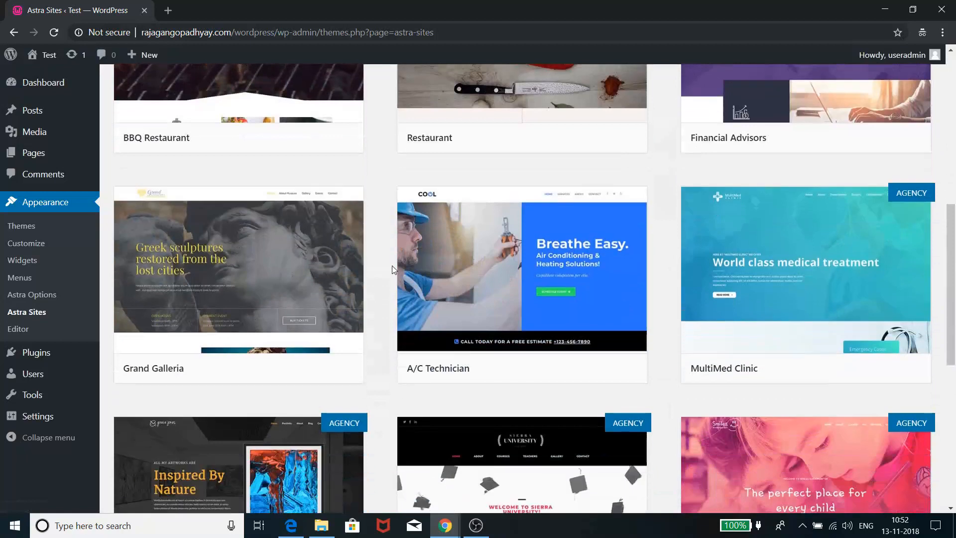
{"action": "scroll", "scroll_direction": "down", "scroll_amount": 3}
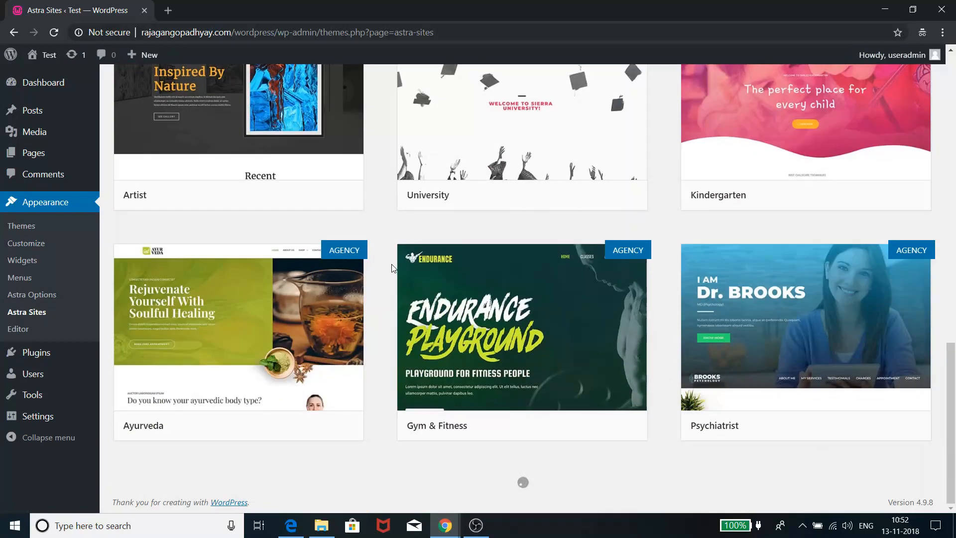
{"action": "scroll", "scroll_direction": "up", "scroll_amount": 3}
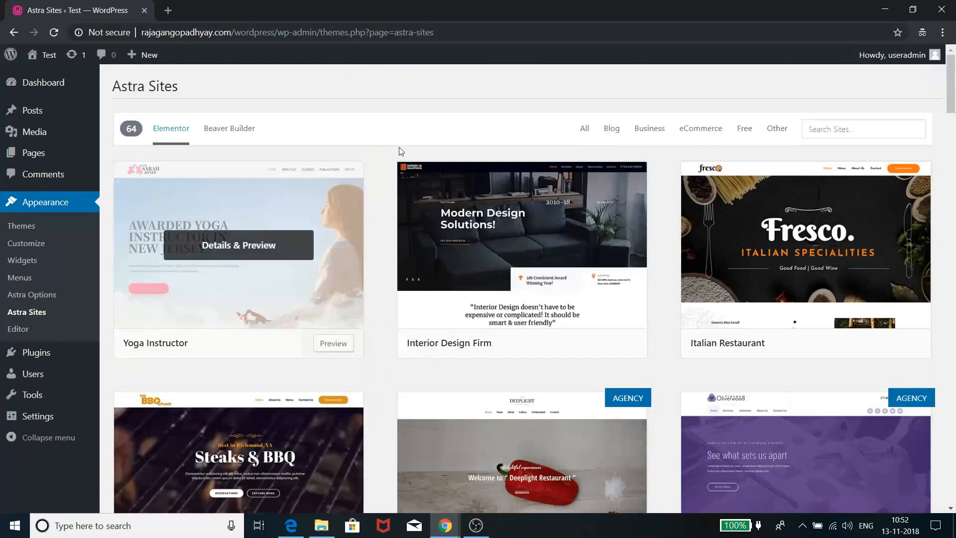
{"action": "mouse_move", "coordinate": [759, 213]}
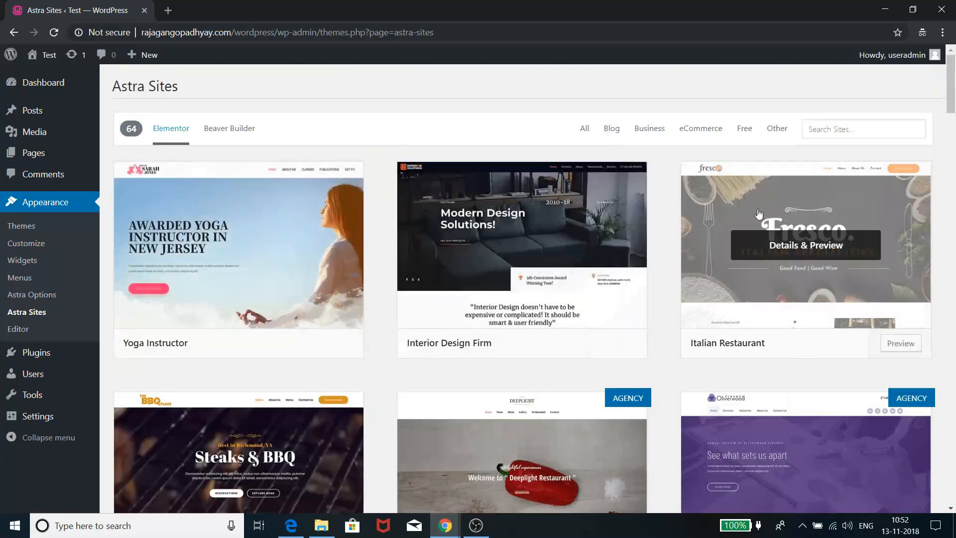
{"action": "scroll", "scroll_direction": "down", "scroll_amount": 3}
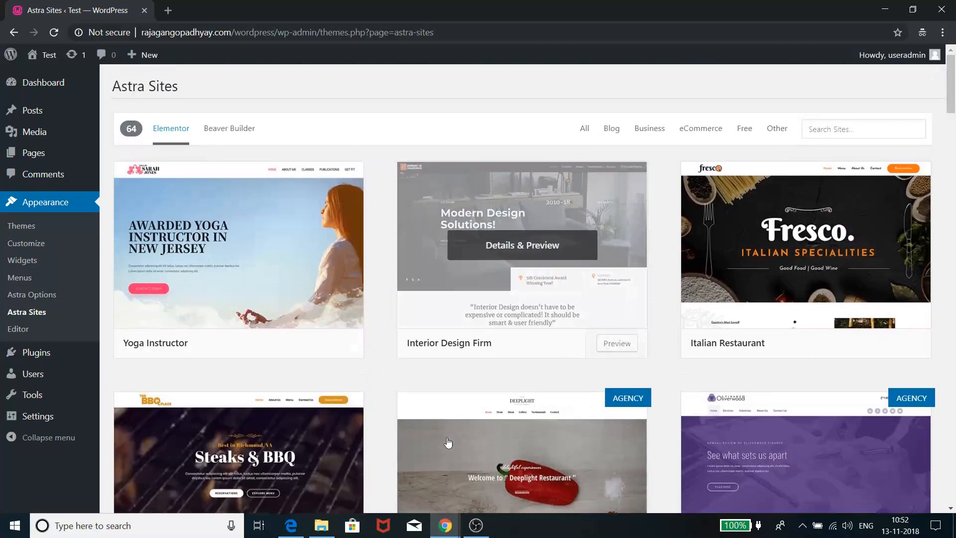
{"action": "mouse_move", "coordinate": [707, 397]}
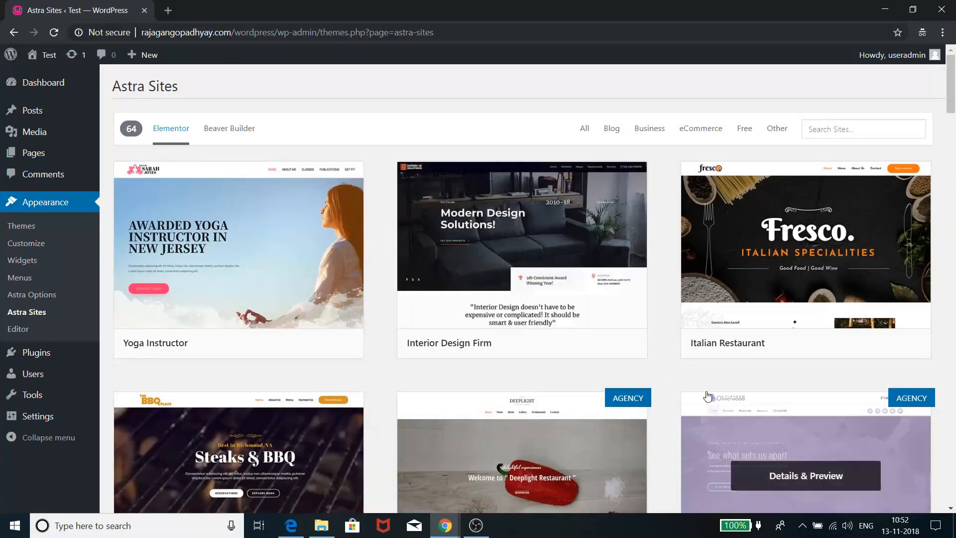
{"action": "mouse_move", "coordinate": [708, 393]}
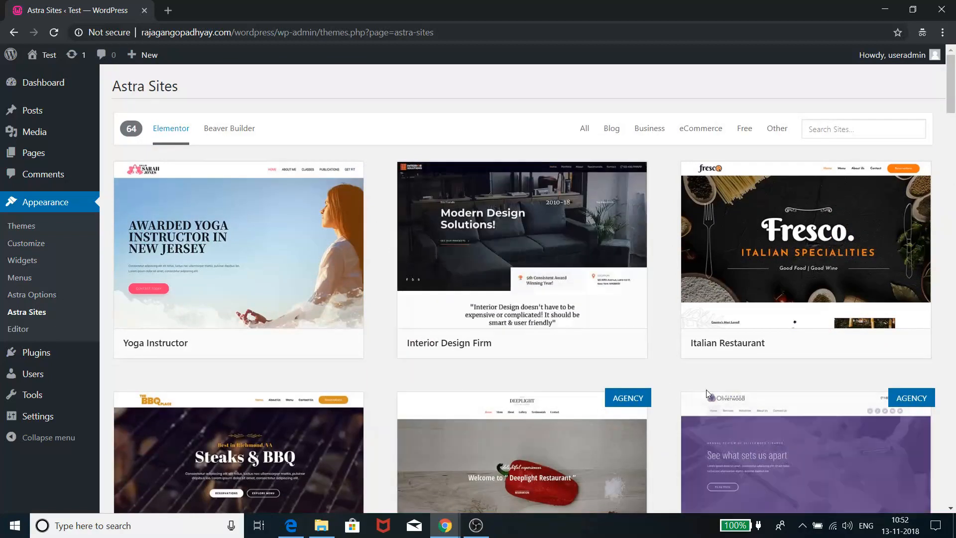